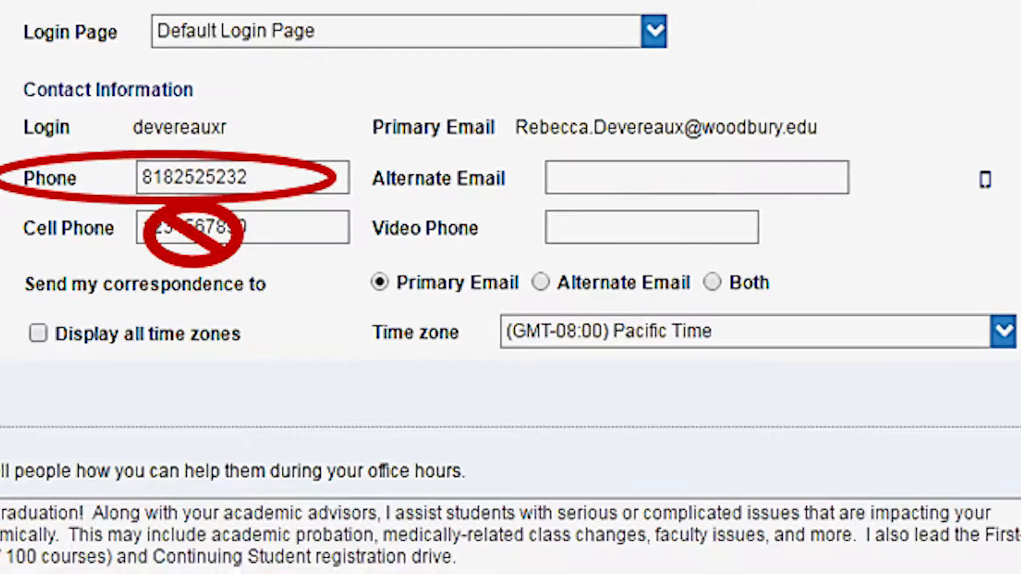
Move down the Profile tab to the Phone field under Contact Information.
{"action": "scroll", "scroll_direction": "down", "scroll_amount": 3}
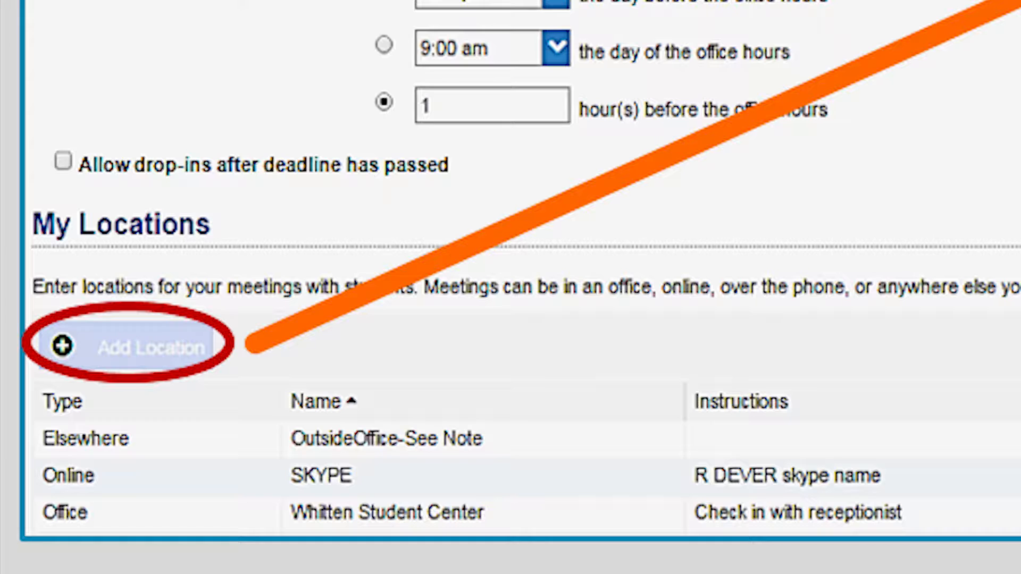
Start a new meeting location from My Locations via Add Location.
{"action": "left_click", "coordinate": [137, 346]}
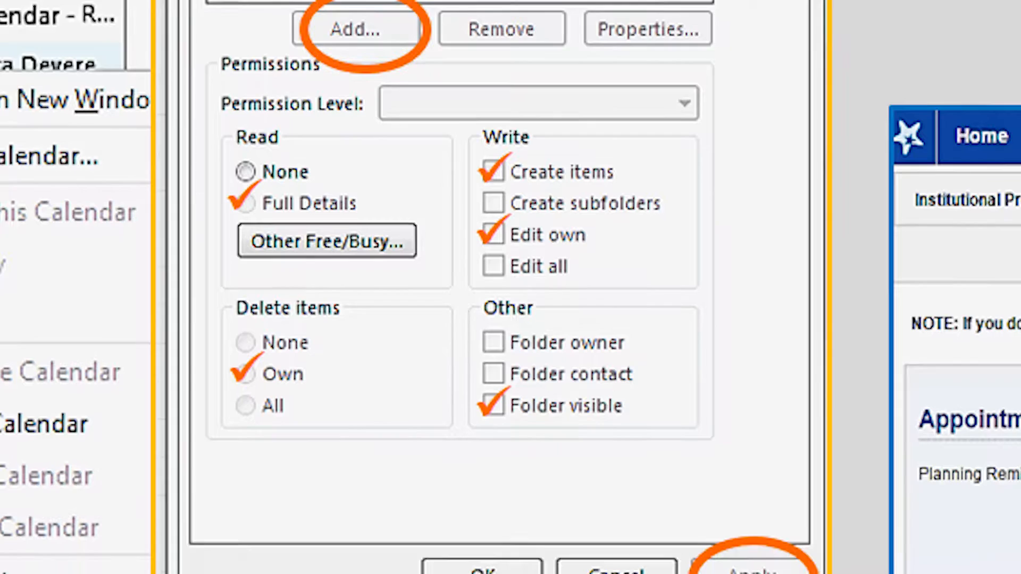
Apply the calendar permissions: Full Details read, create items, edit and delete own, folder visible.
{"action": "scroll", "scroll_direction": "down", "scroll_amount": 3}
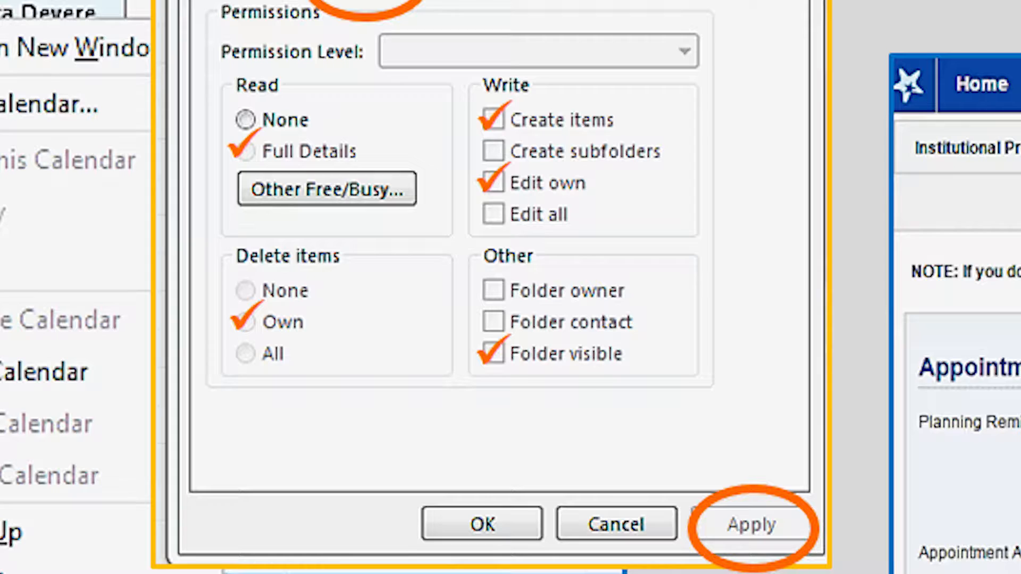
{"action": "left_click", "coordinate": [750, 524]}
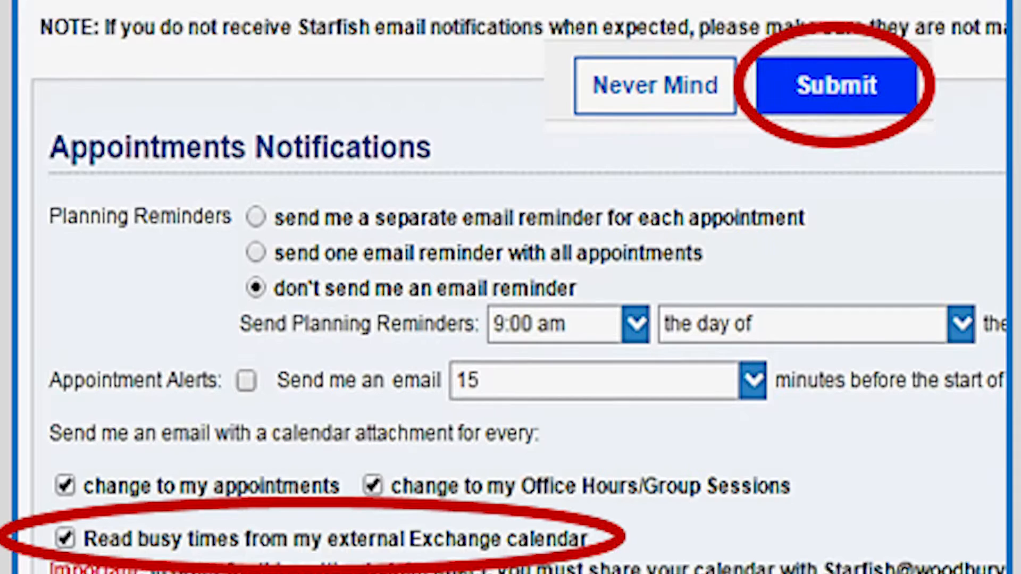
Move down to the Appointments Notifications section with the external Exchange calendar option.
{"action": "scroll", "scroll_direction": "down", "scroll_amount": 3}
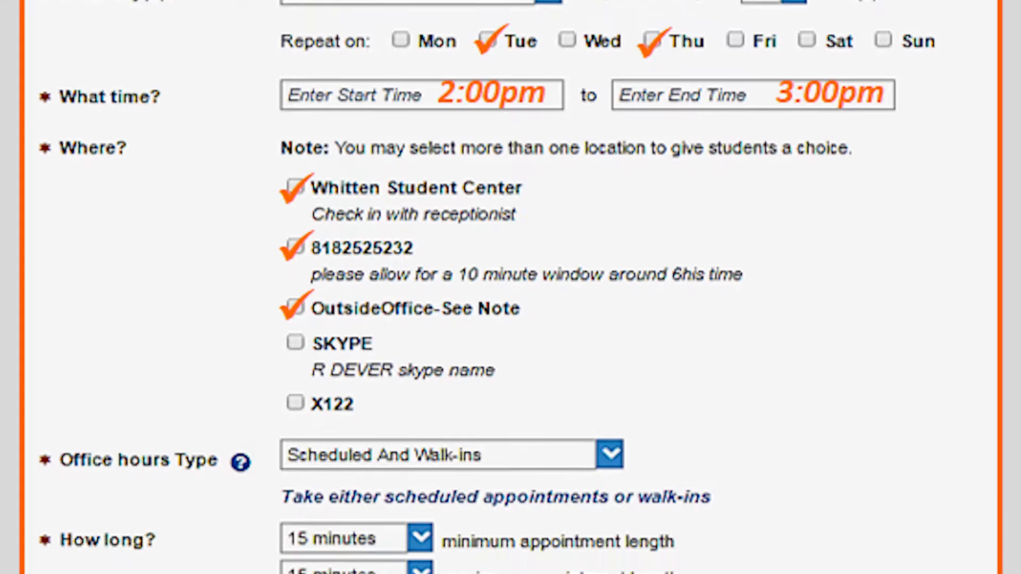
Move down the office-hours form to the Appointment Types list.
{"action": "scroll", "scroll_direction": "down", "scroll_amount": 3}
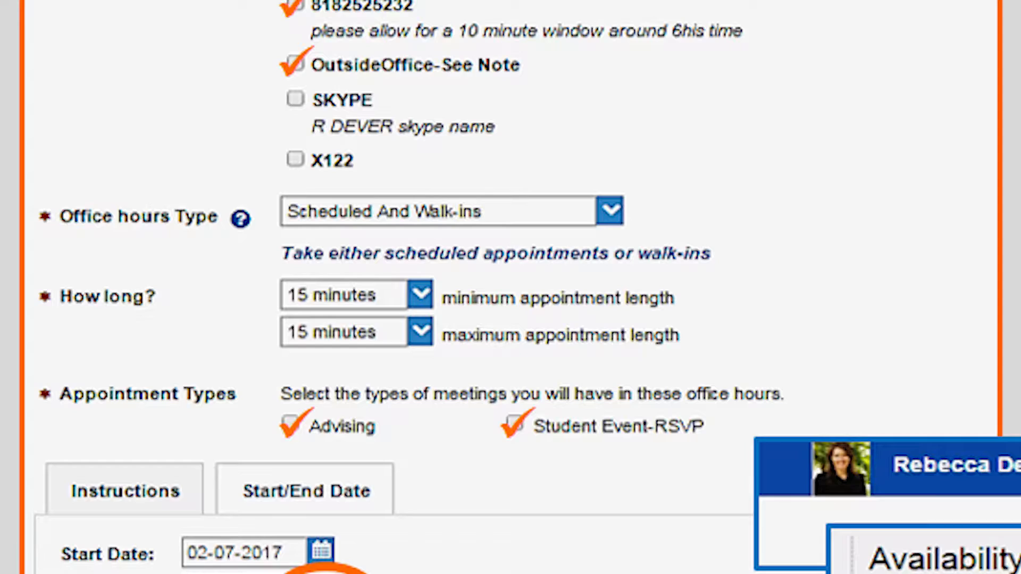